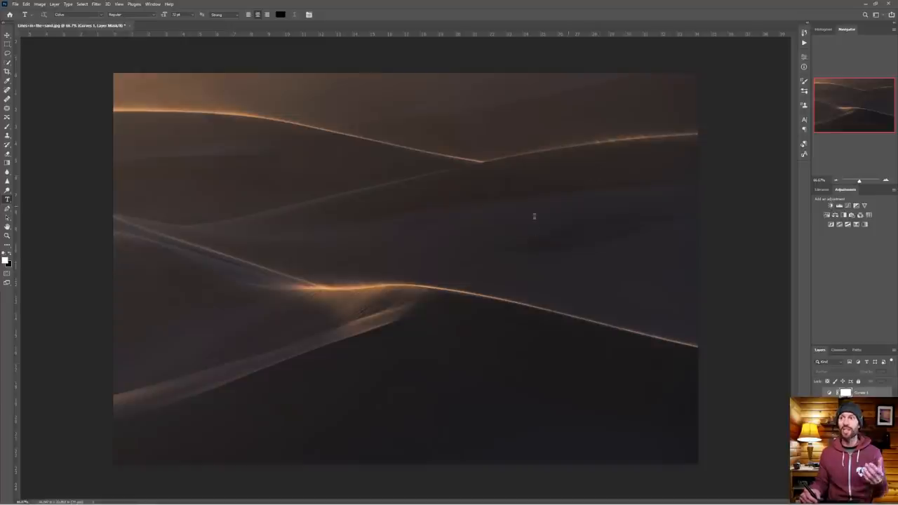
mouse_move(532, 228)
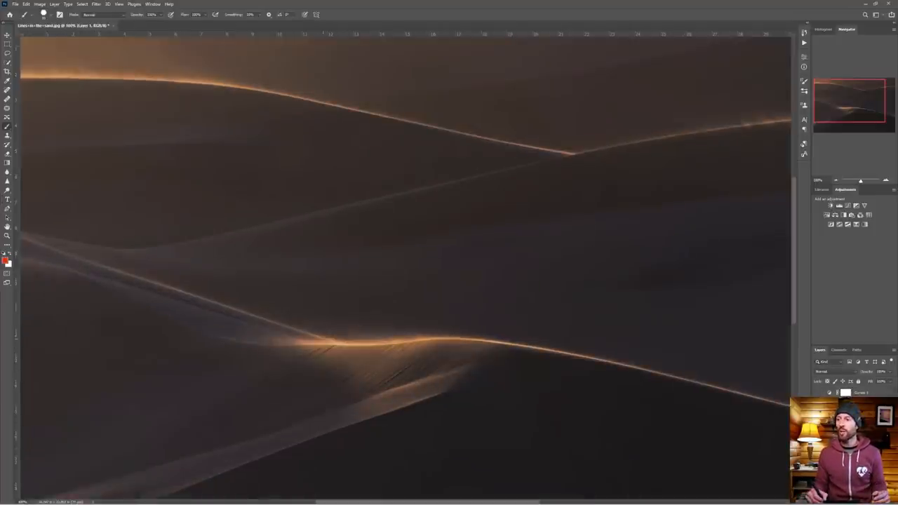
- Paint red brush marks along the glowing central dune ridge crest to flag the sand-blowing highlights
drag(323, 341, 435, 337)
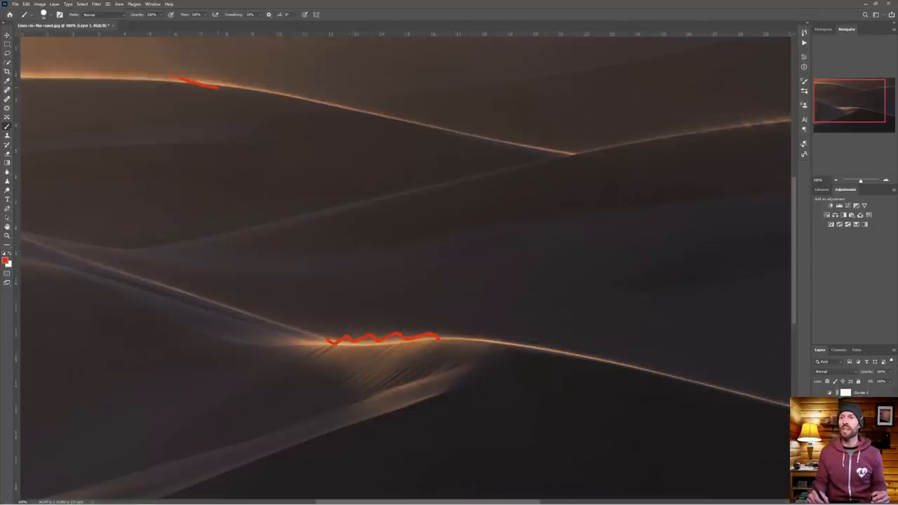